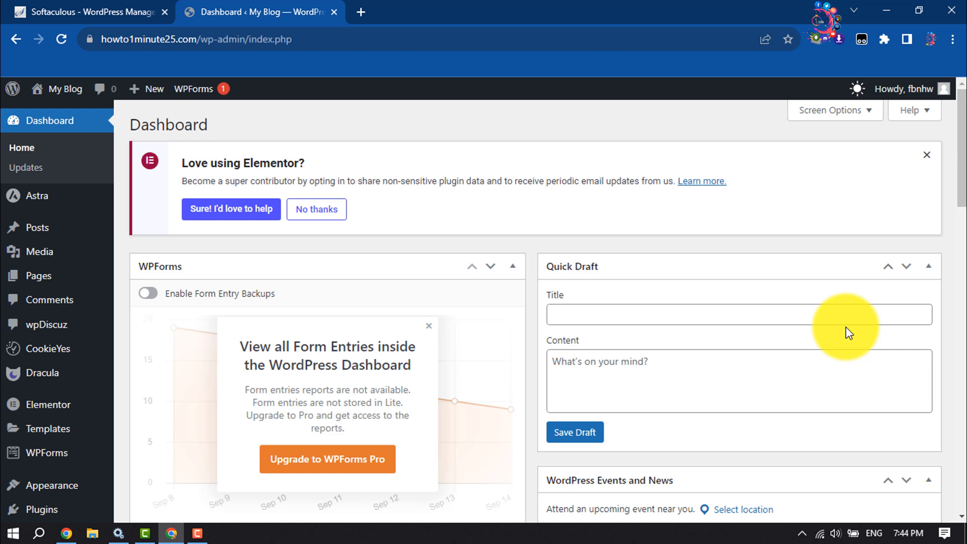
mouse_move(801, 342)
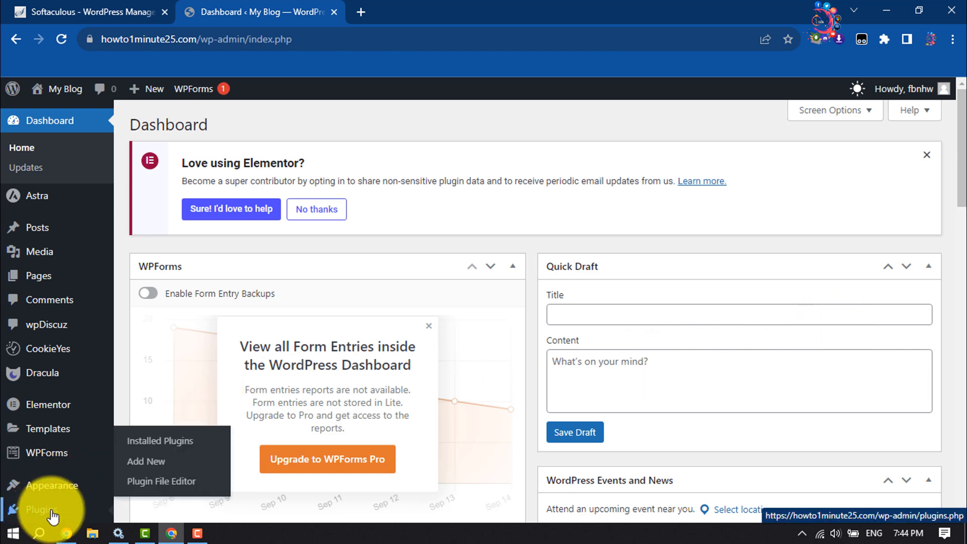
Step: Open the Add Plugins page from the Plugins menu in the admin sidebar
left_click(146, 461)
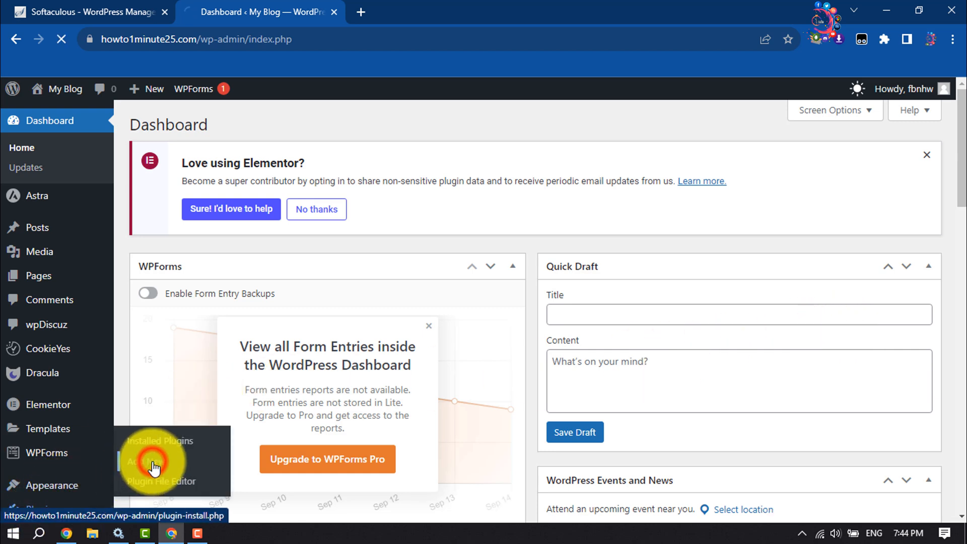
left_click(151, 462)
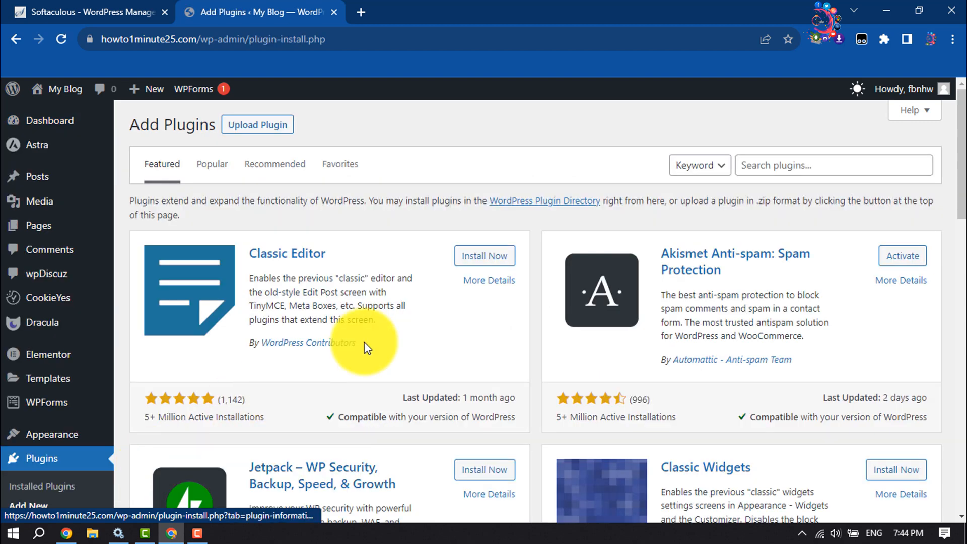
Step: Search plugins for 'social icon', then install and activate Lightweight Social Icons
left_click(834, 165)
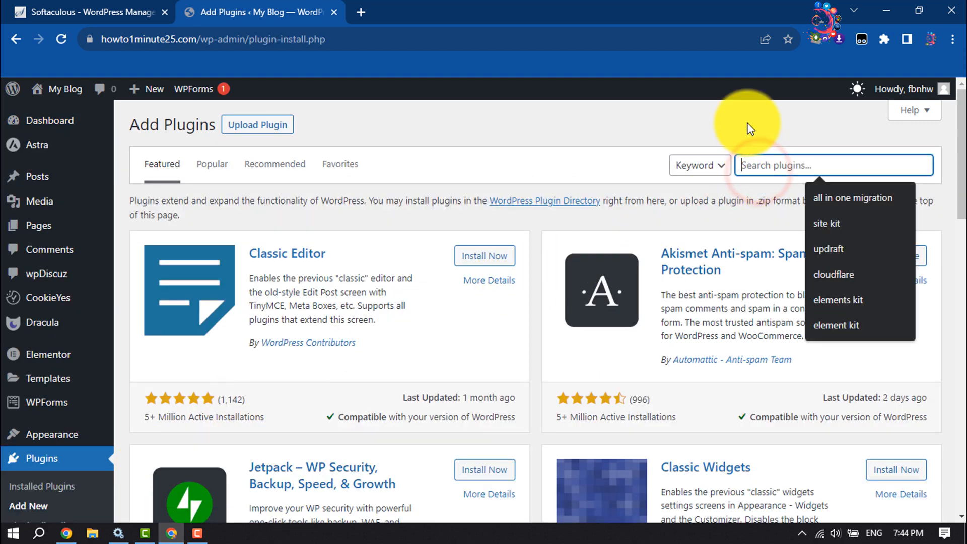
type("social icons")
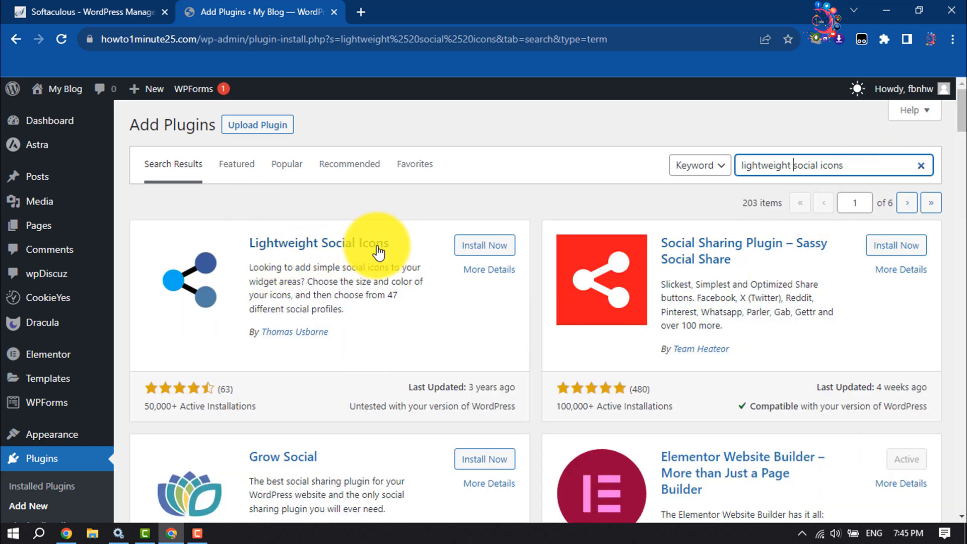
left_click(485, 245)
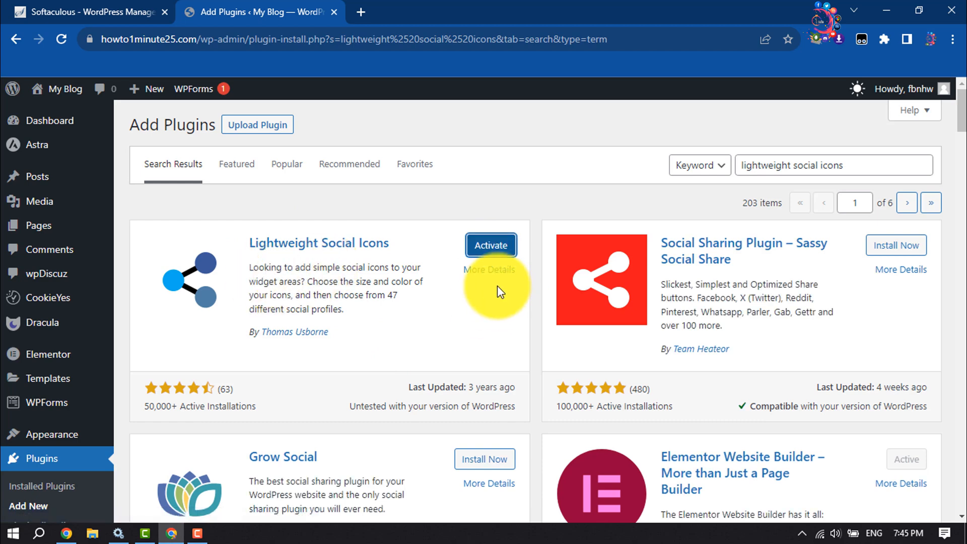
left_click(491, 246)
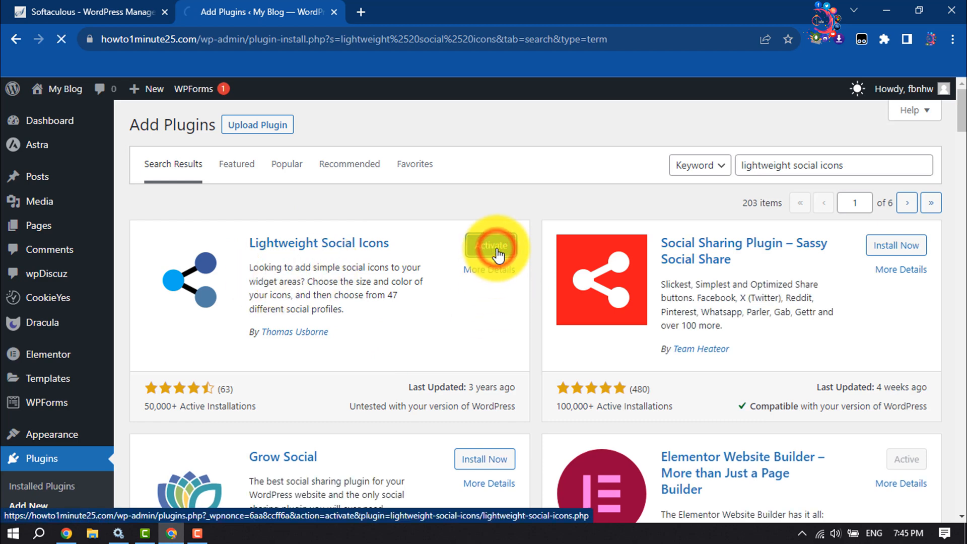
left_click(491, 245)
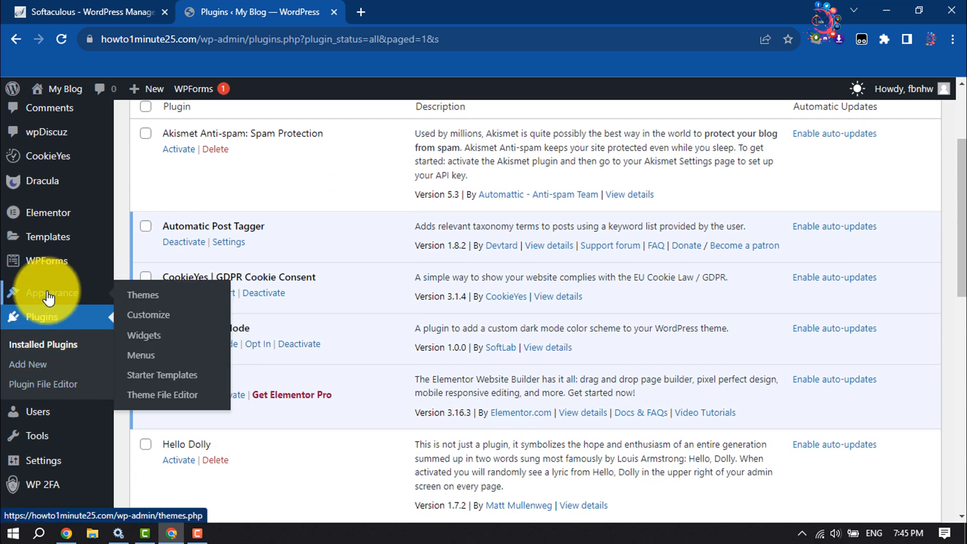
mouse_move(160, 338)
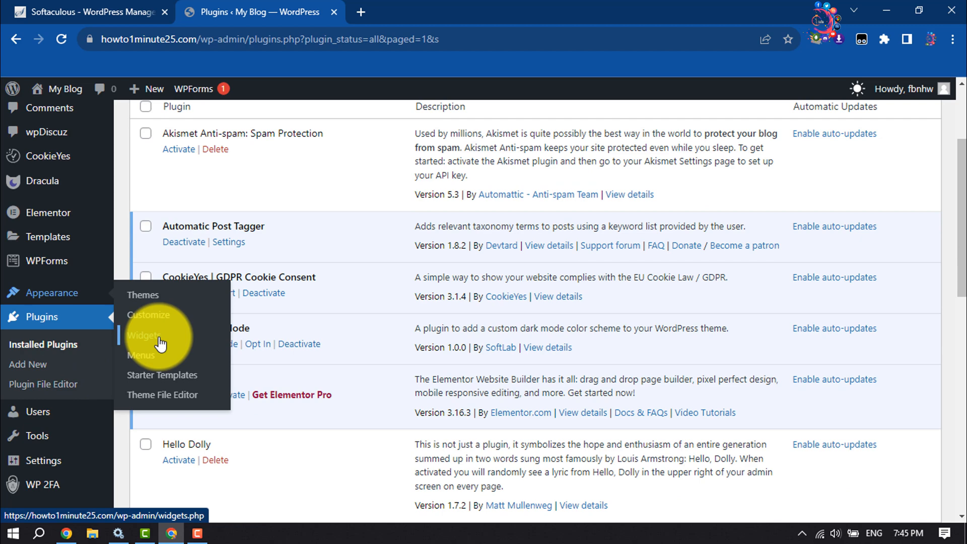
Step: Open Appearance > Widgets, check the live footer, and return to the widgets editor
left_click(143, 335)
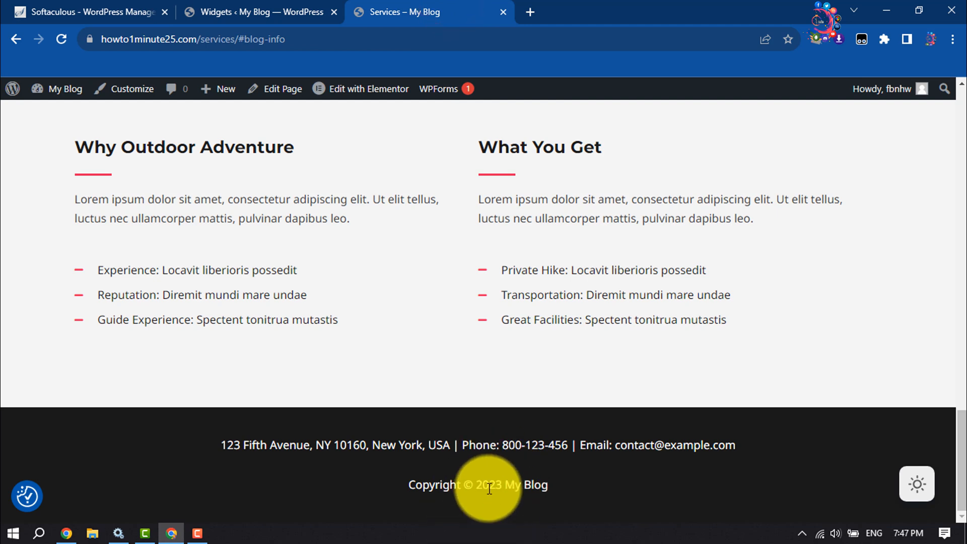
mouse_move(547, 520)
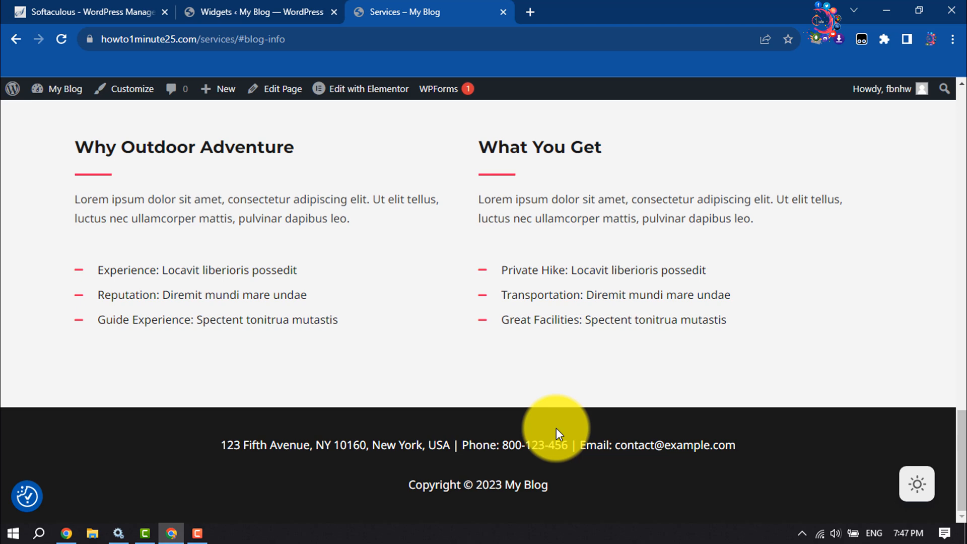
mouse_move(314, 16)
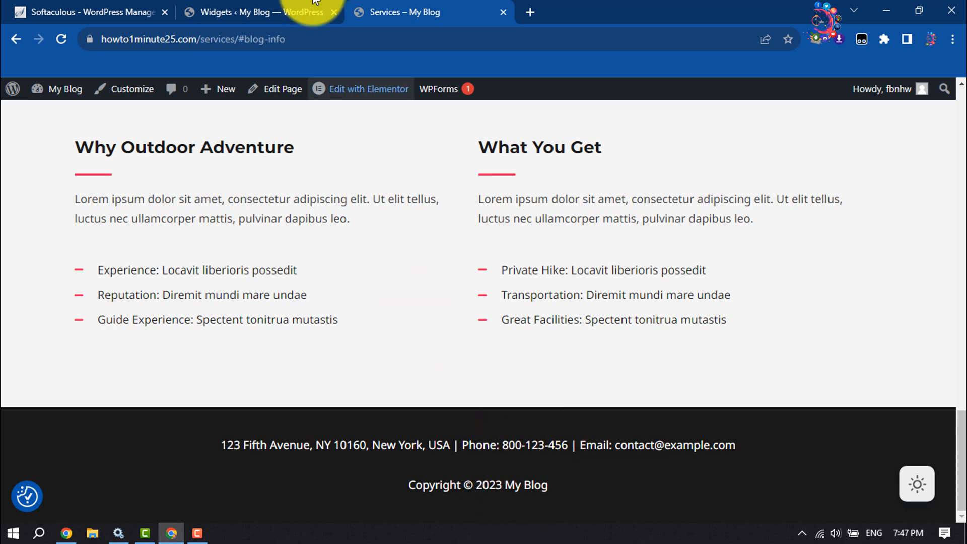
left_click(264, 11)
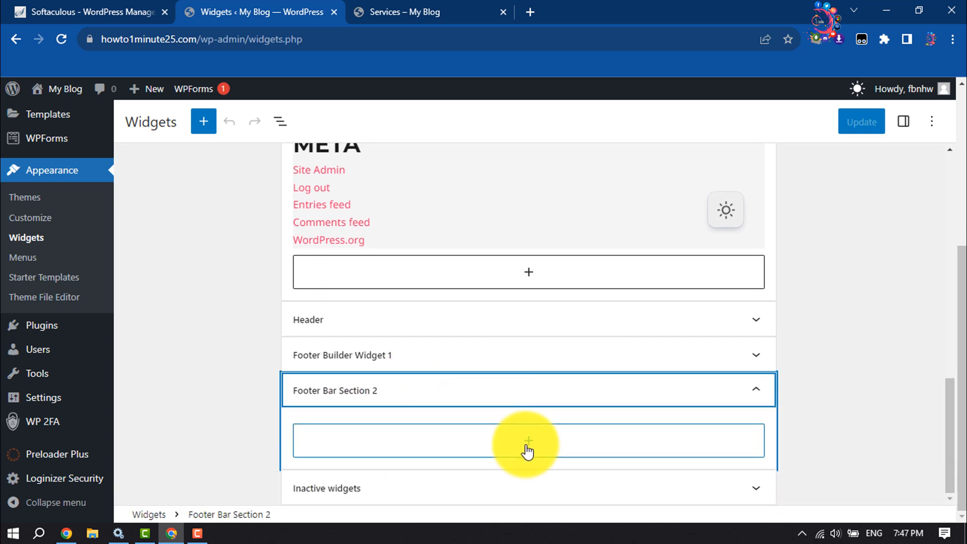
Step: Insert the Lightweight Social Icons widget into Footer Bar Section 2 by searching 'lig'
left_click(528, 441)
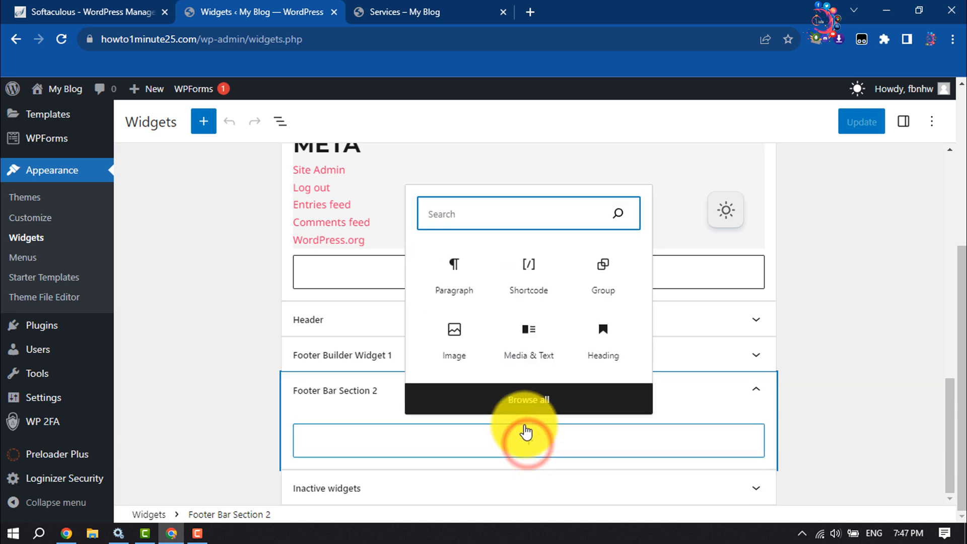
type("light")
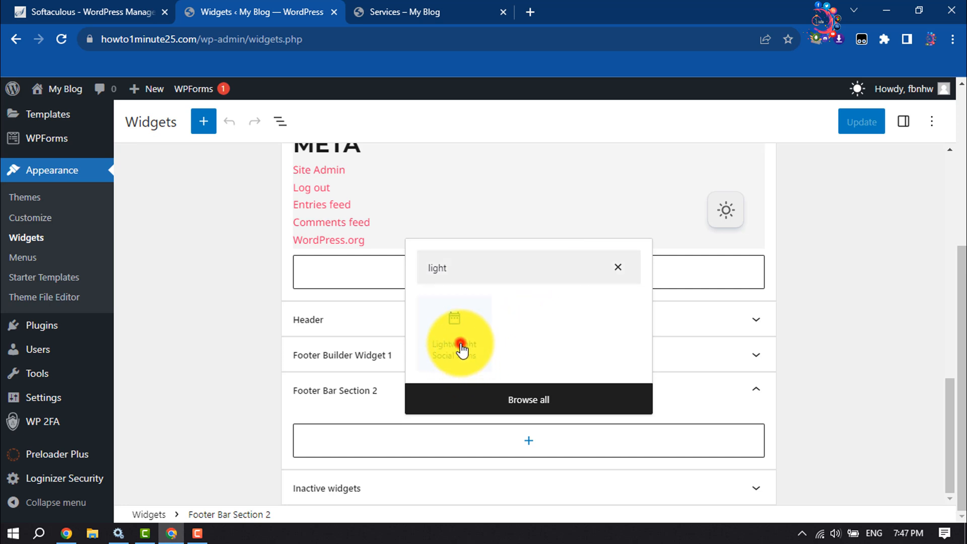
left_click(454, 344)
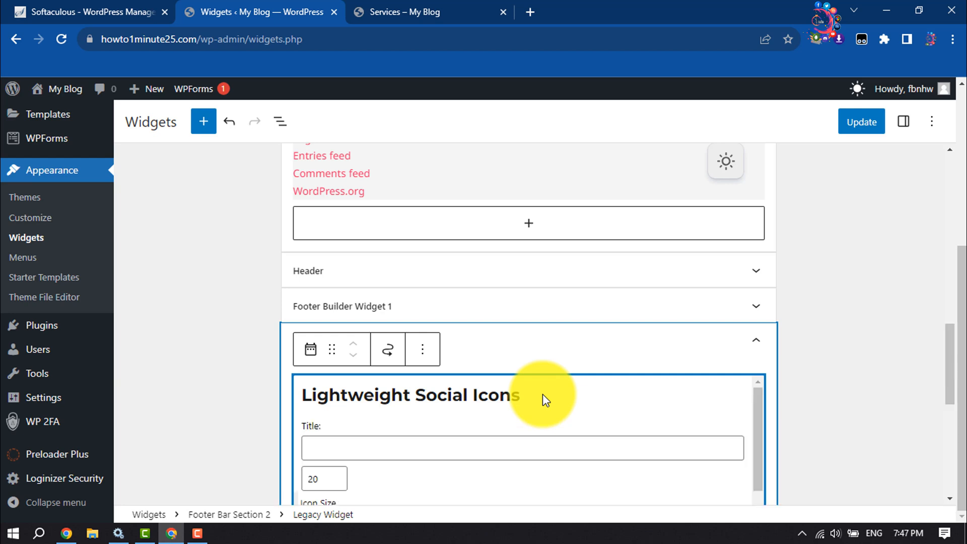
scroll("down", 3)
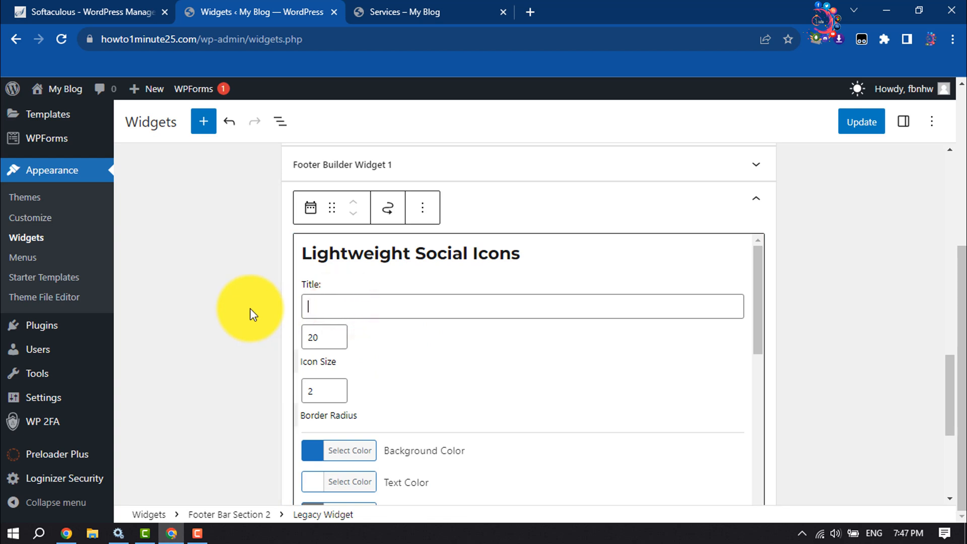
Step: Title the widget 'Follow' and scroll down to the alignment and profile fields
type("Follow")
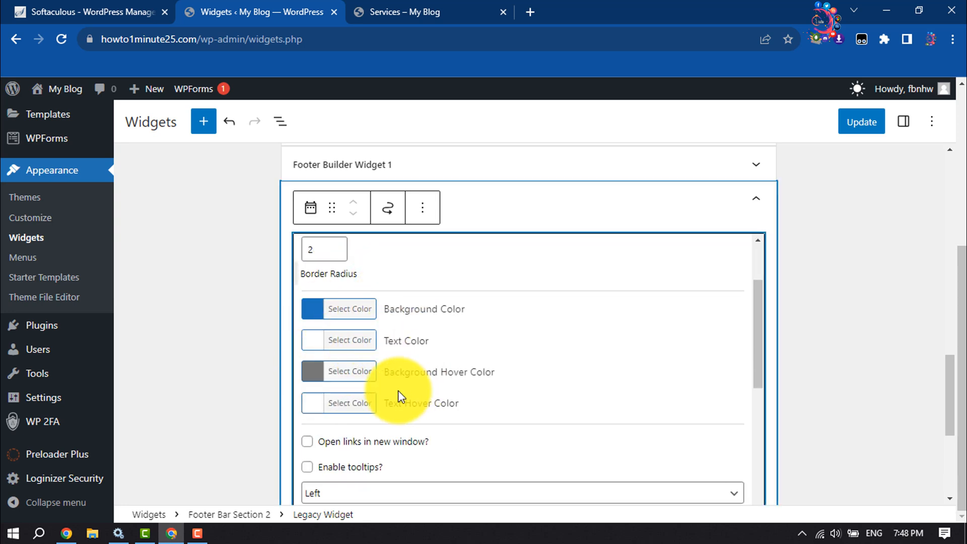
scroll("down", 3)
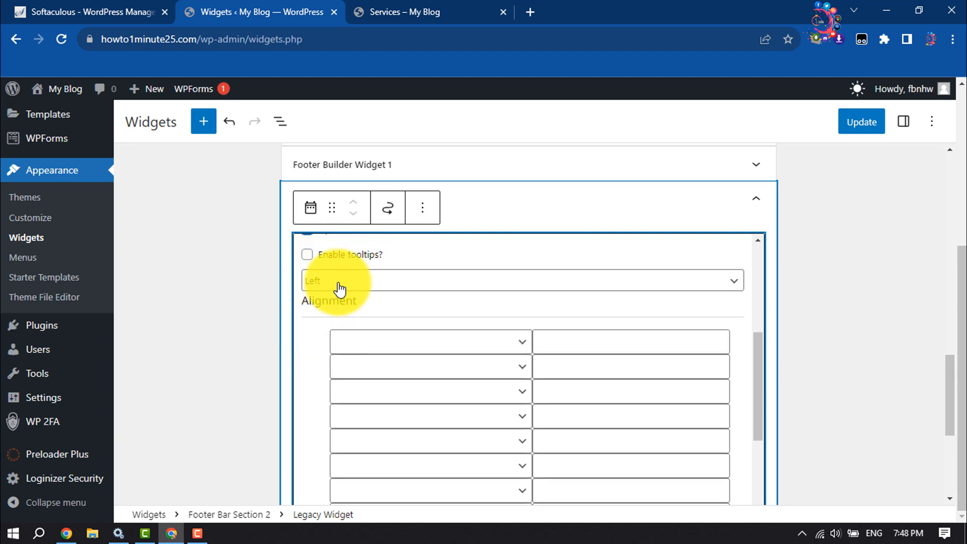
scroll("down", 3)
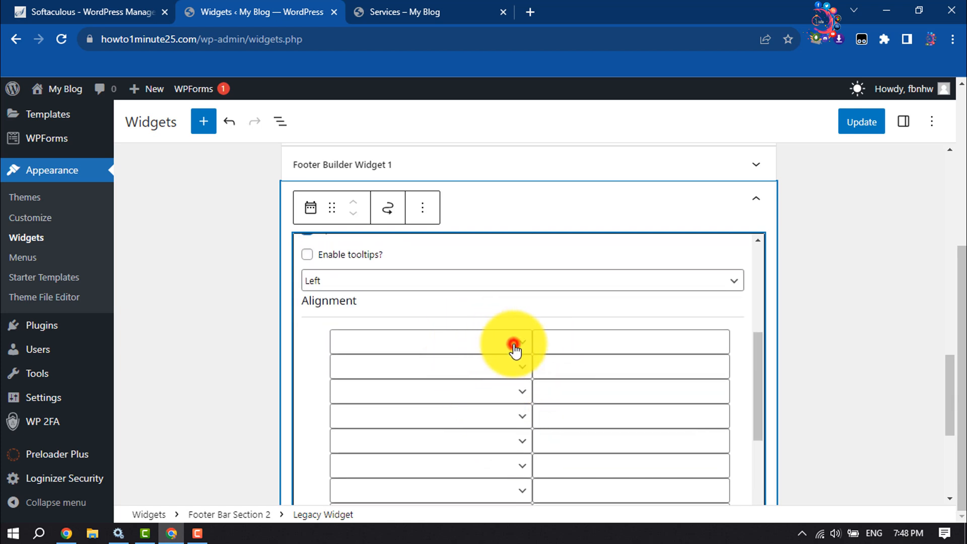
Step: Add Instagram, Dribbble and Twitter rows linking to instagram.com, dribble.com and twitter.com/howto1minute
left_click(515, 343)
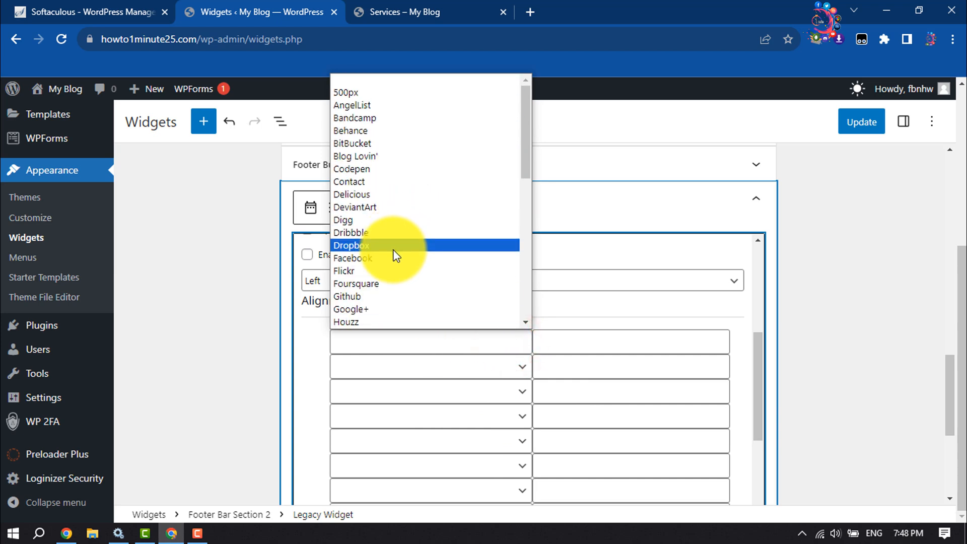
scroll("down", 3)
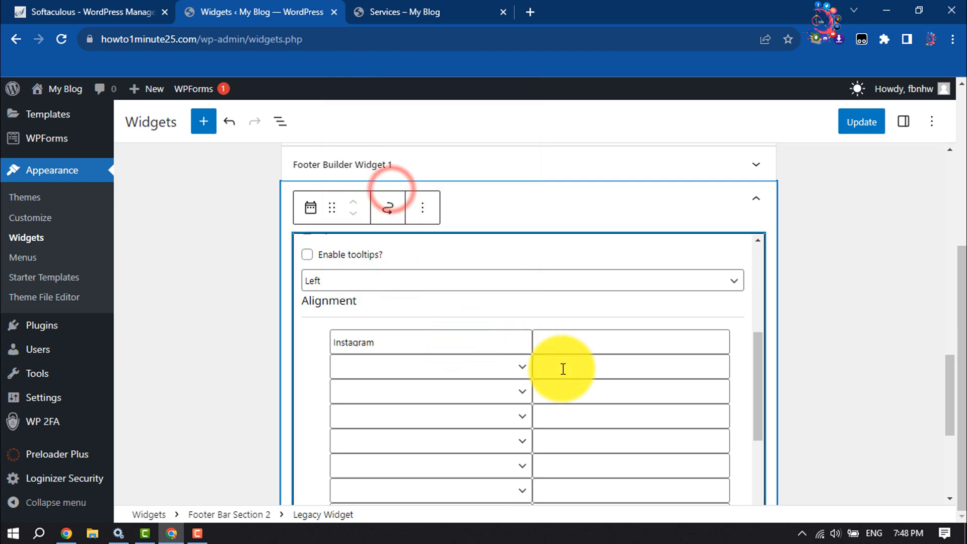
left_click(628, 341)
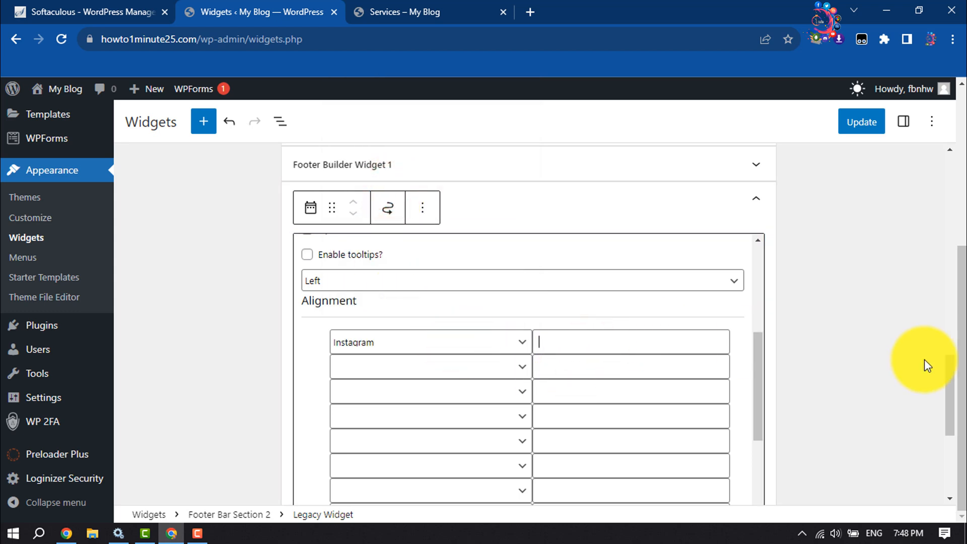
type("https://instagram.com/howto1minute")
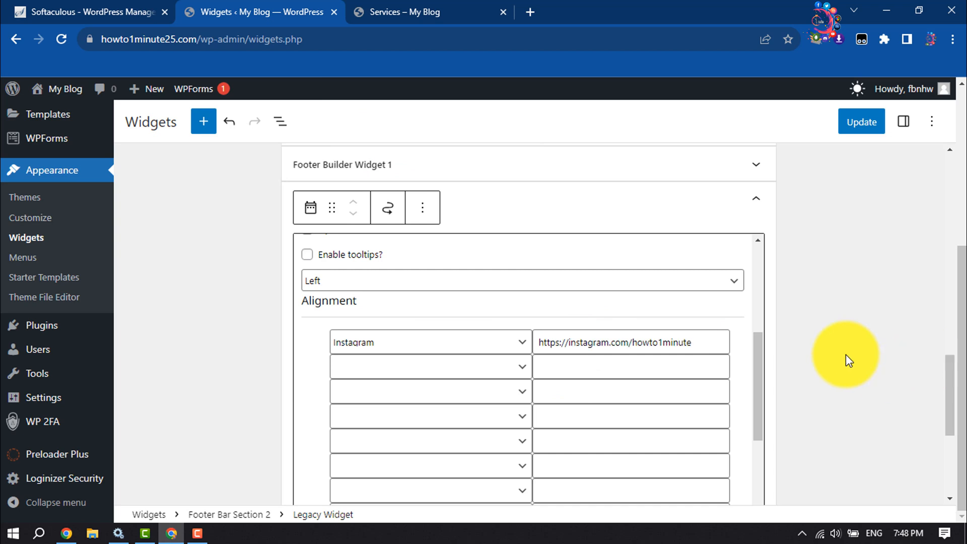
left_click(430, 366)
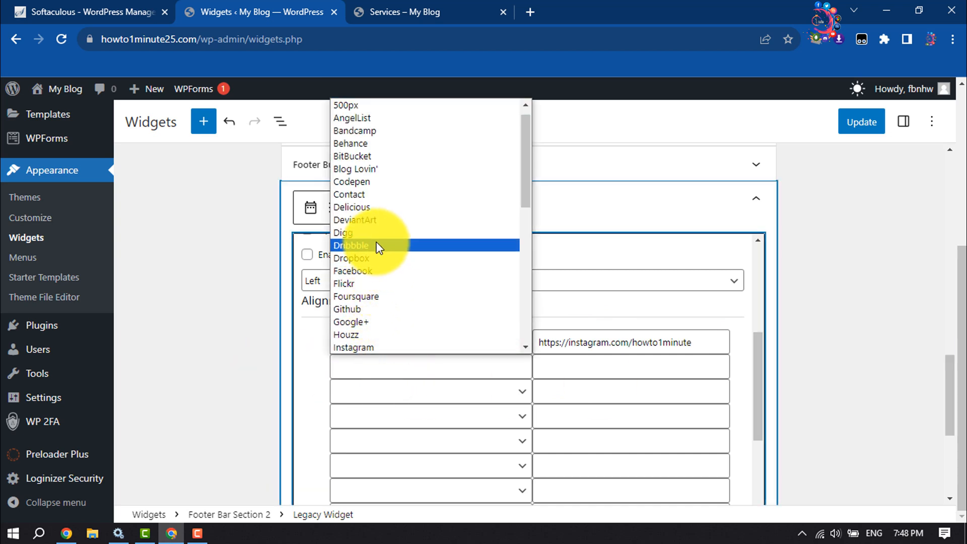
left_click(351, 246)
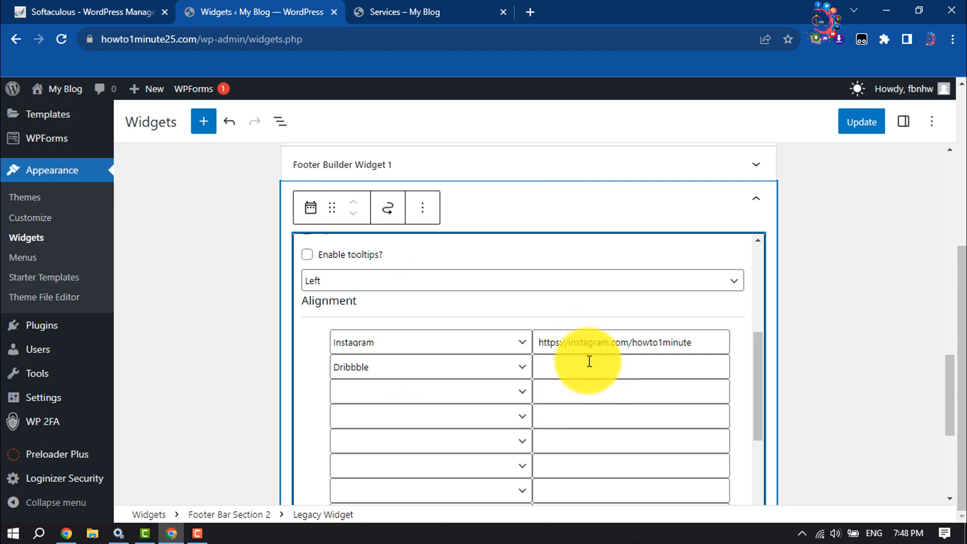
mouse_move(604, 391)
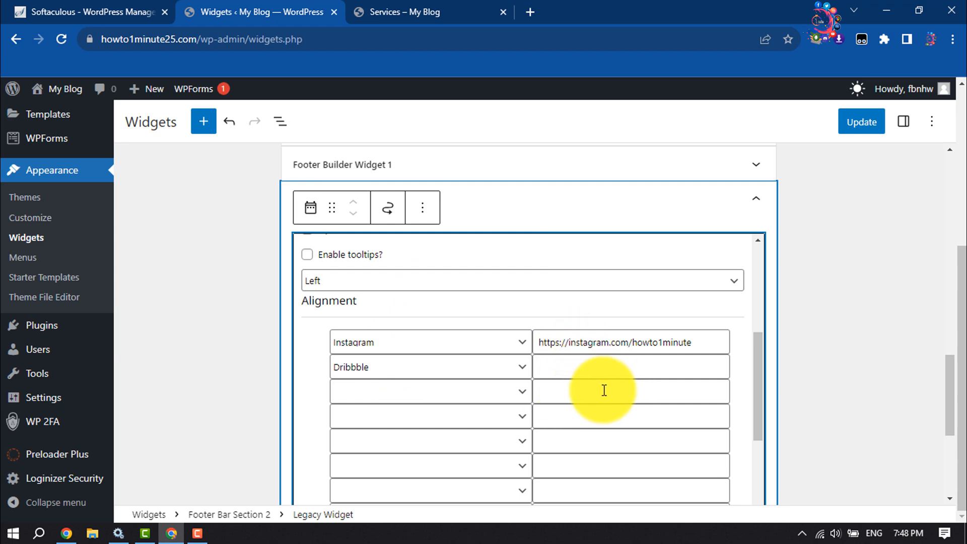
type("https://dribble.com/howto1minute")
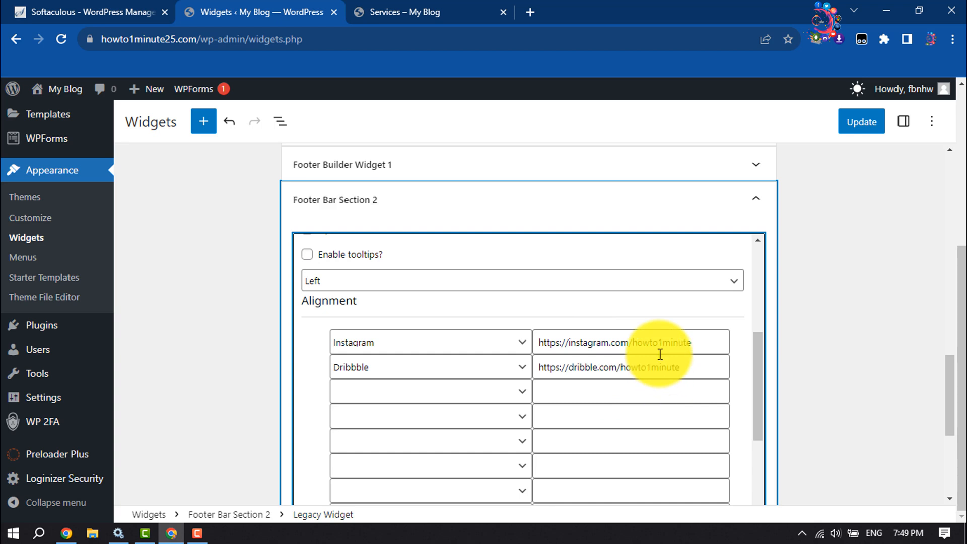
left_click(430, 391)
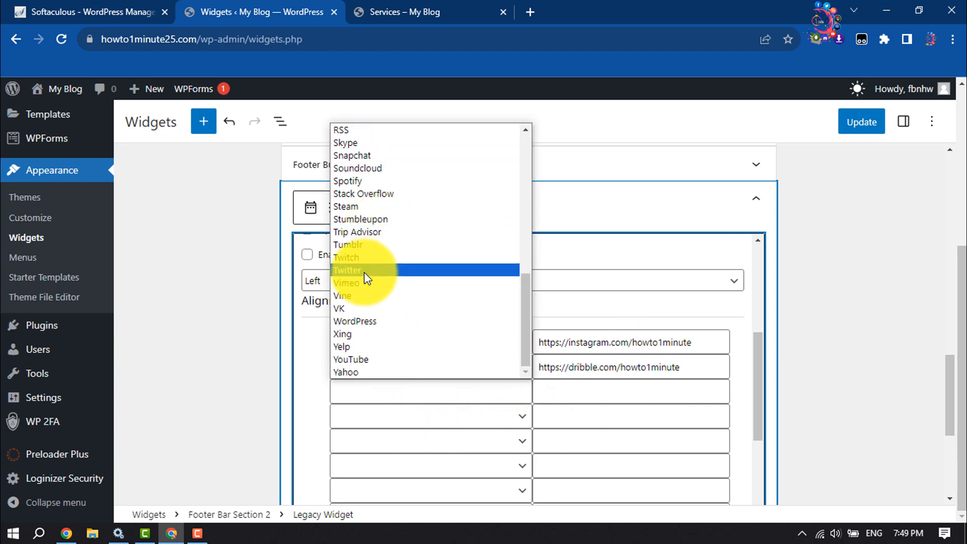
left_click(347, 270)
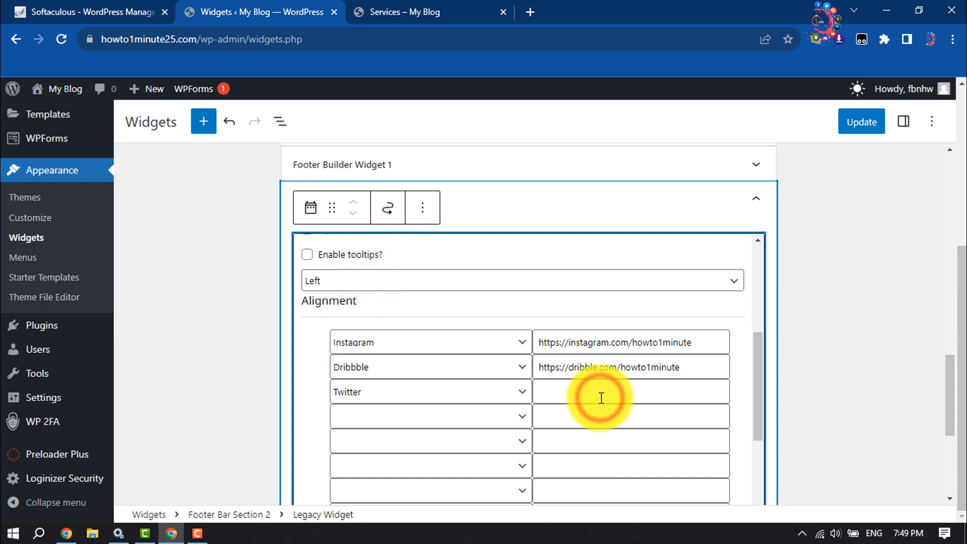
left_click(601, 398)
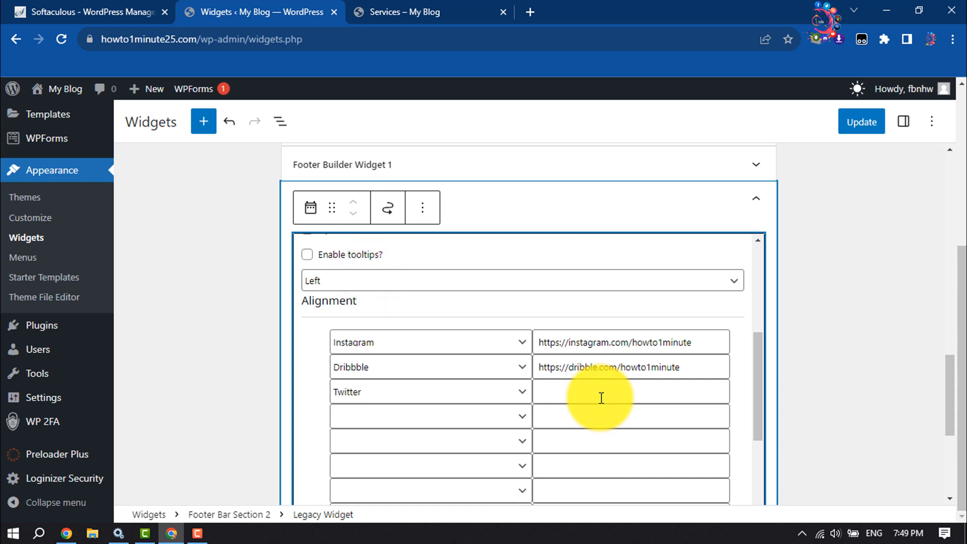
type("https://twitter.com/howto1minute")
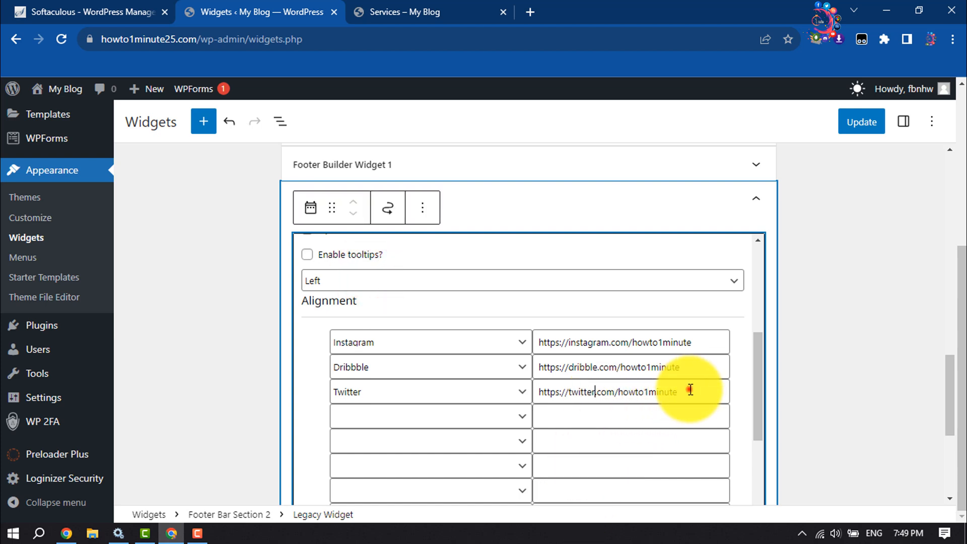
triple_click(609, 391)
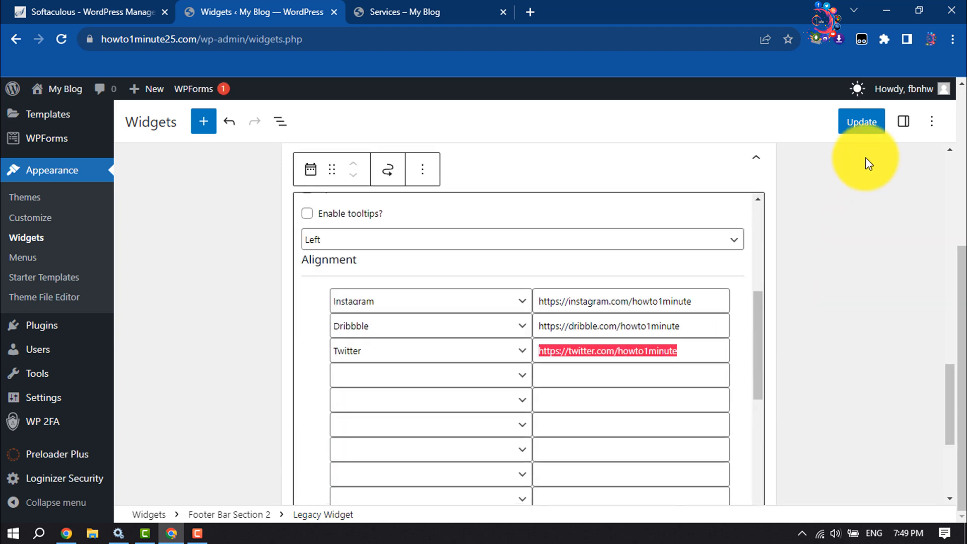
Step: Save the widgets, view the three footer icons on the live site, then return
left_click(861, 121)
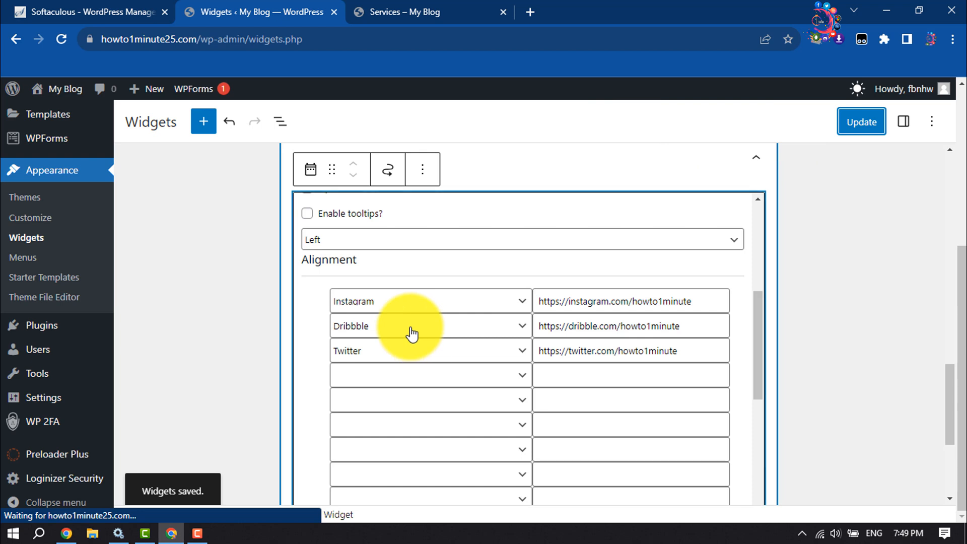
left_click(404, 13)
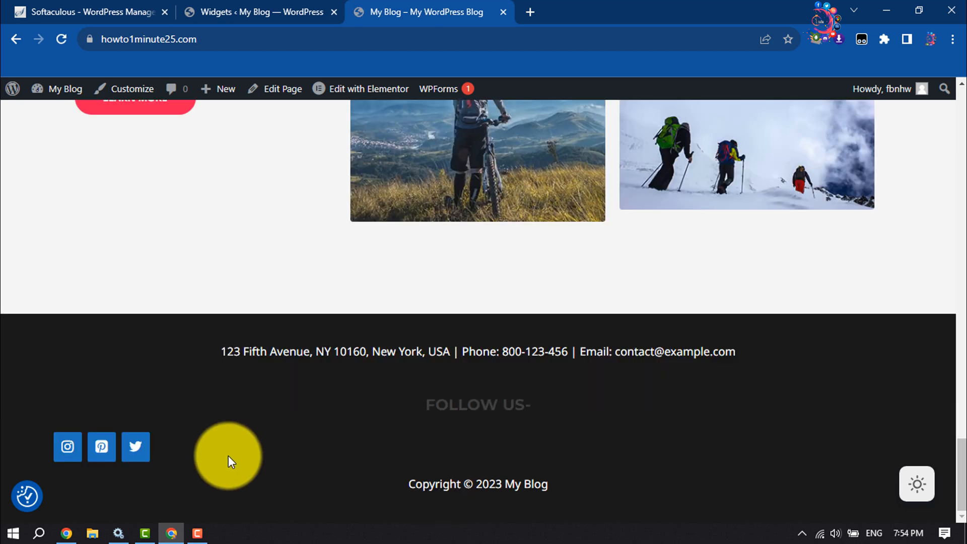
mouse_move(224, 473)
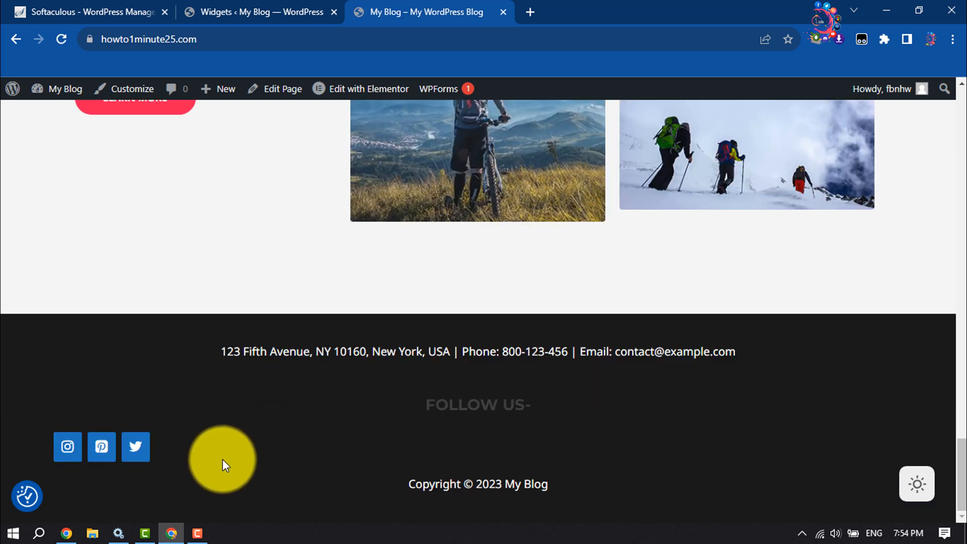
left_click(136, 446)
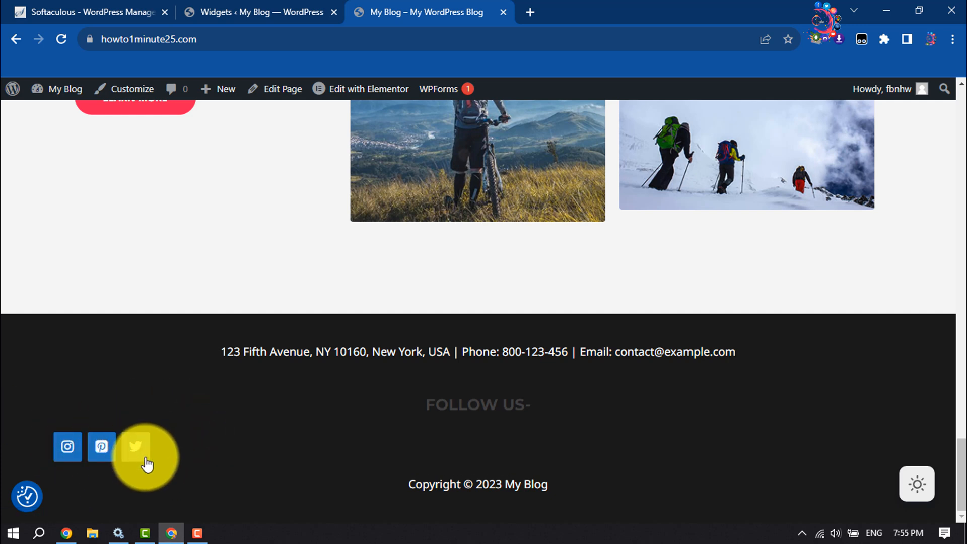
mouse_move(200, 453)
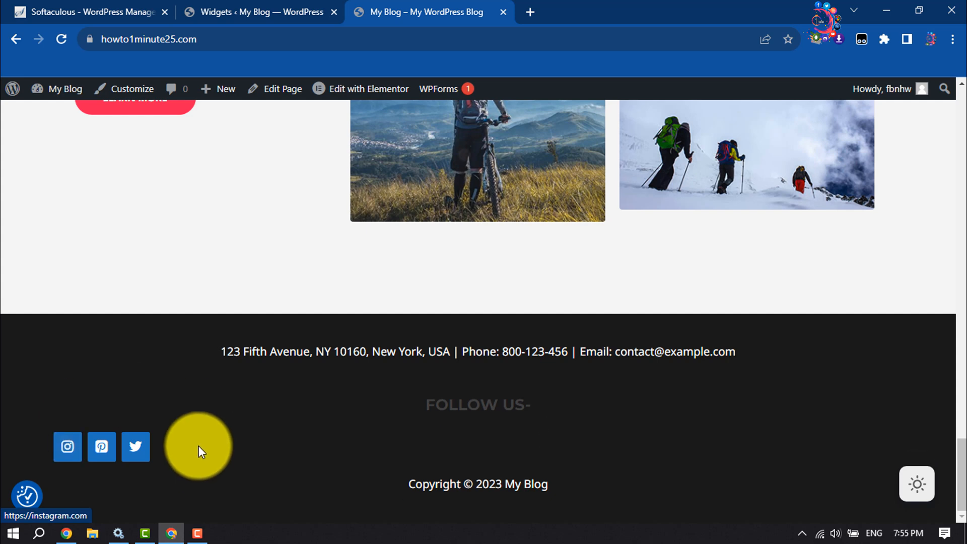
left_click(266, 12)
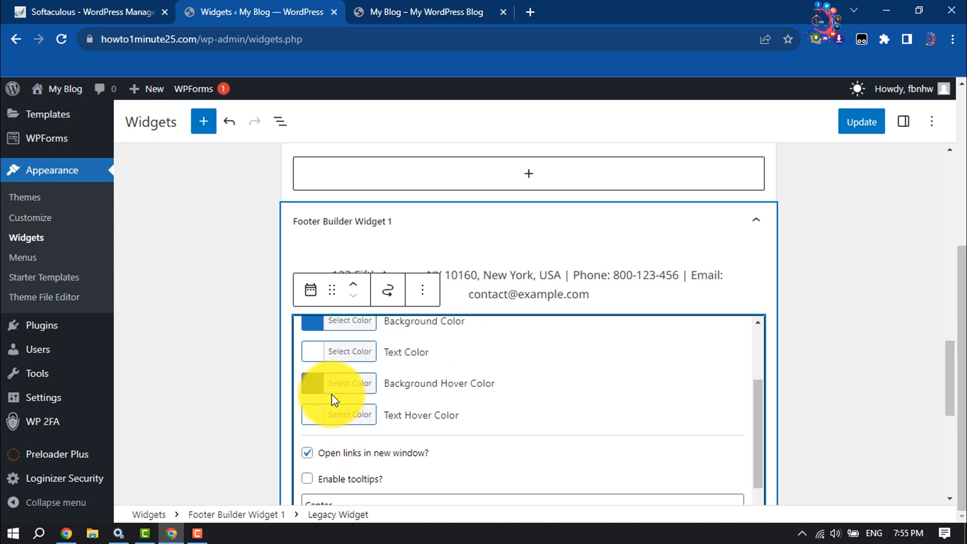
Step: Set Footer Builder Widget 1 alignment to Center, save, and confirm on the live site
left_click(423, 12)
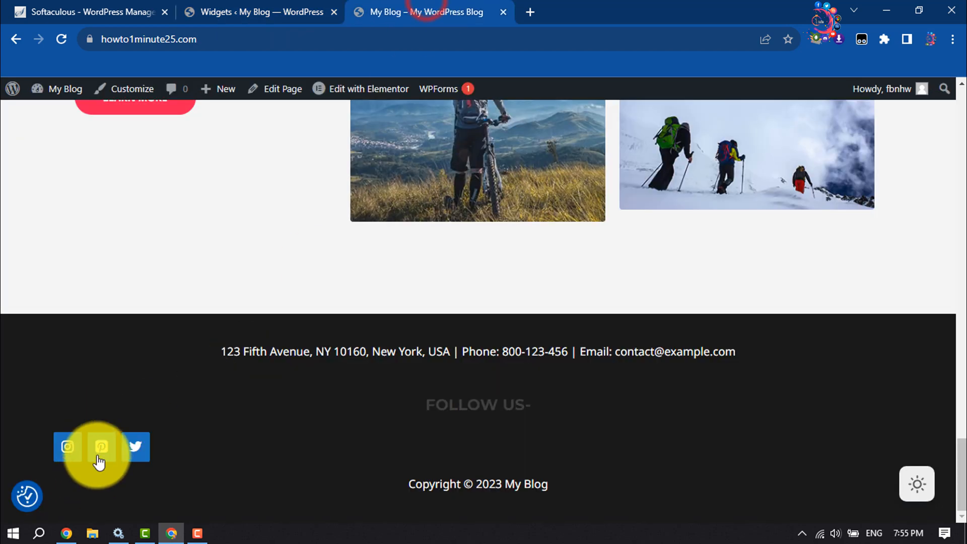
left_click(269, 11)
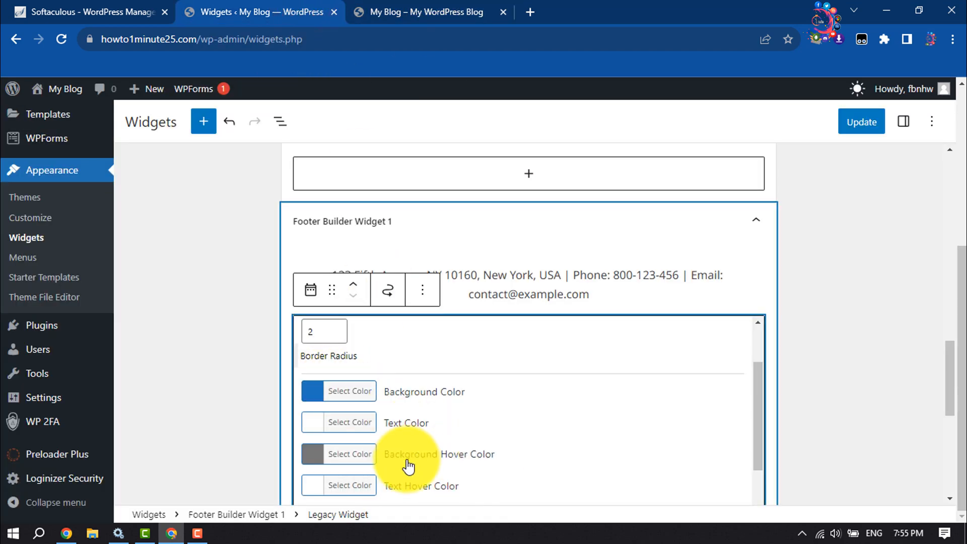
left_click(860, 121)
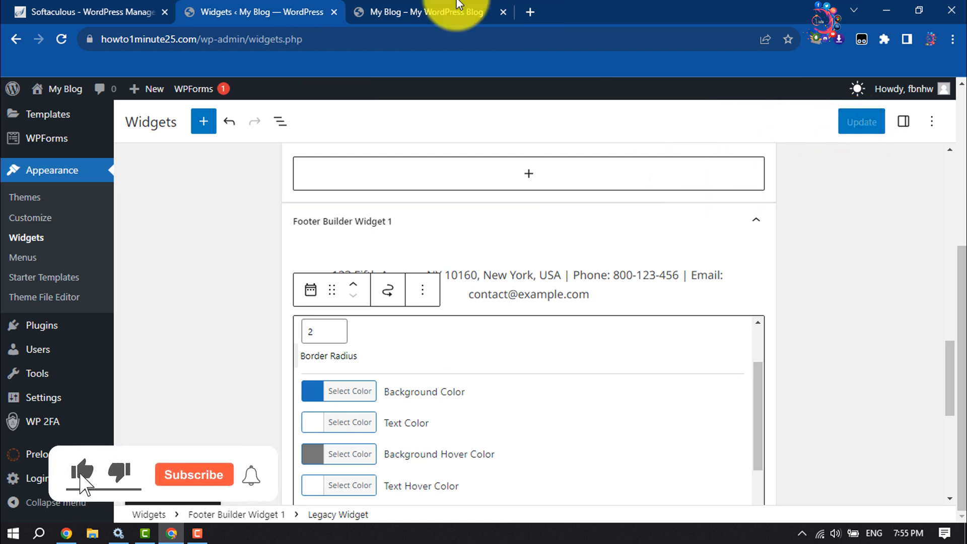
left_click(428, 11)
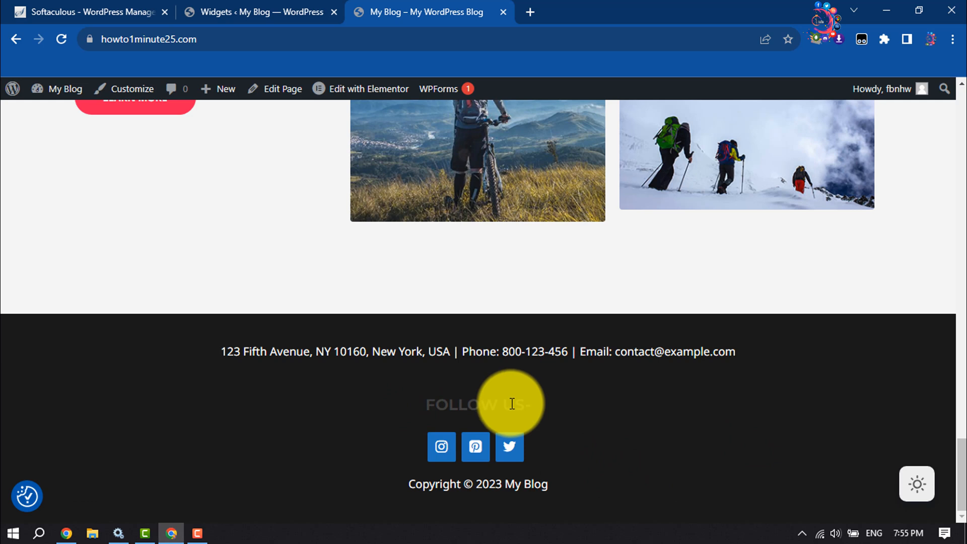
Step: Test the footer's Instagram icon, which opens instagram.com
left_click(441, 447)
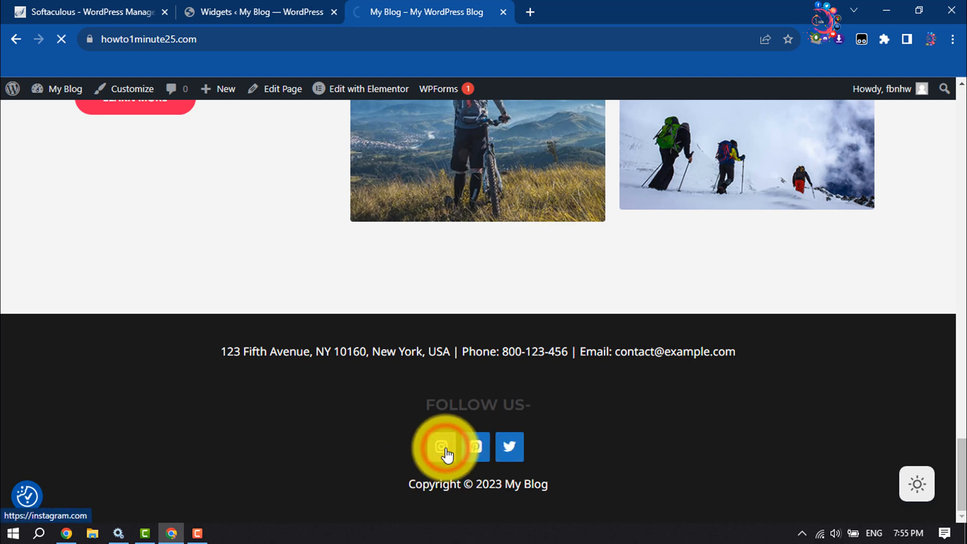
left_click(441, 447)
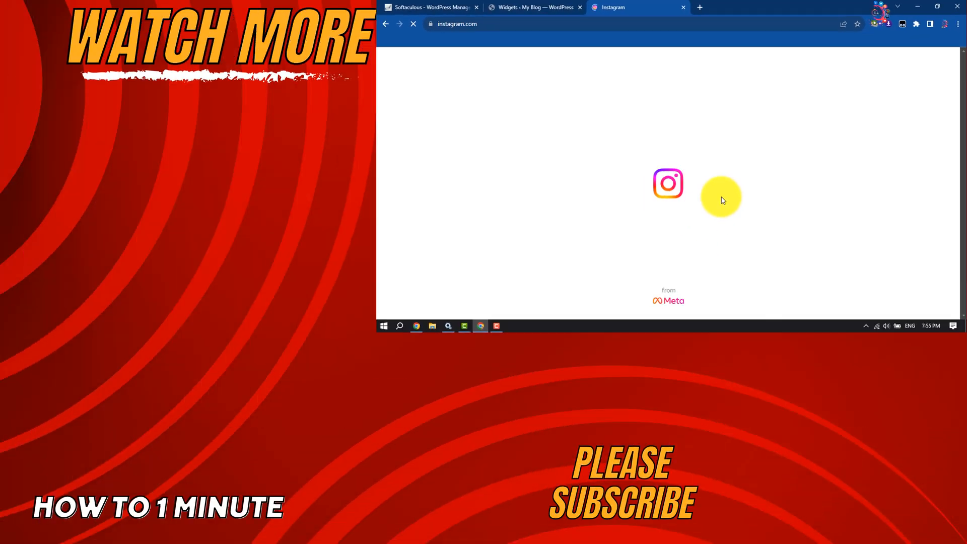